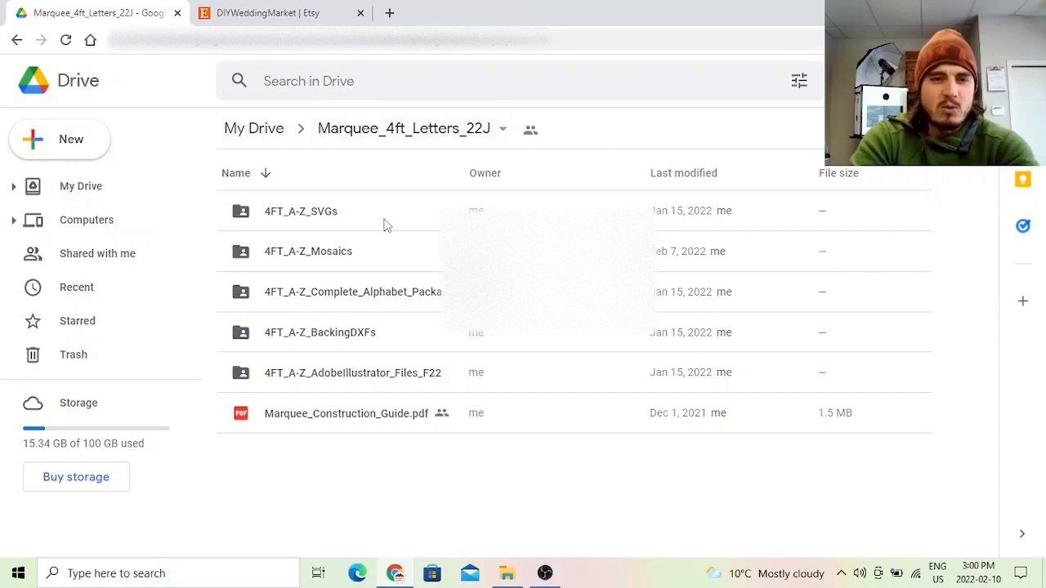
mouse_move(365, 199)
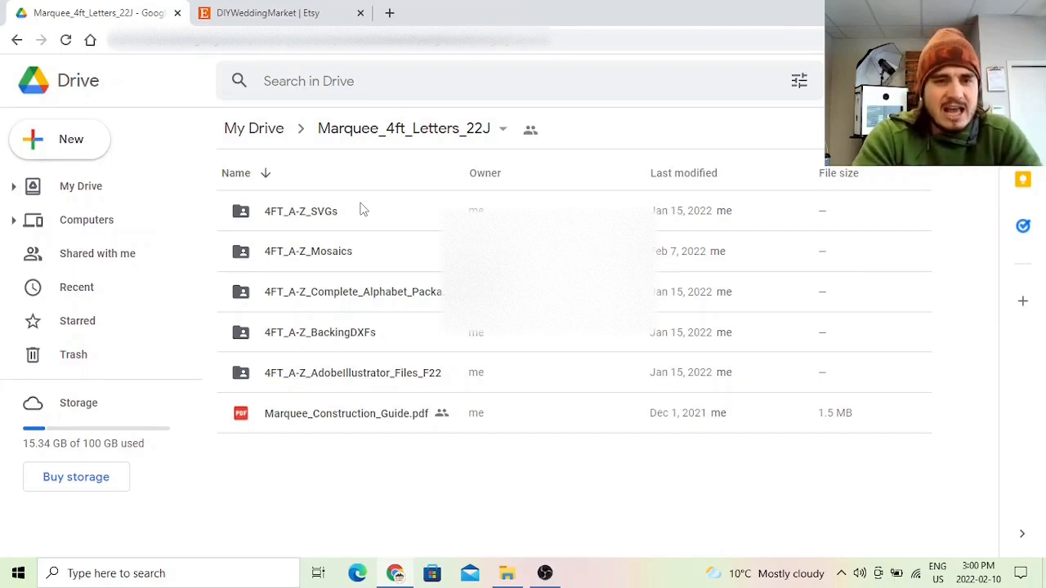
mouse_move(401, 250)
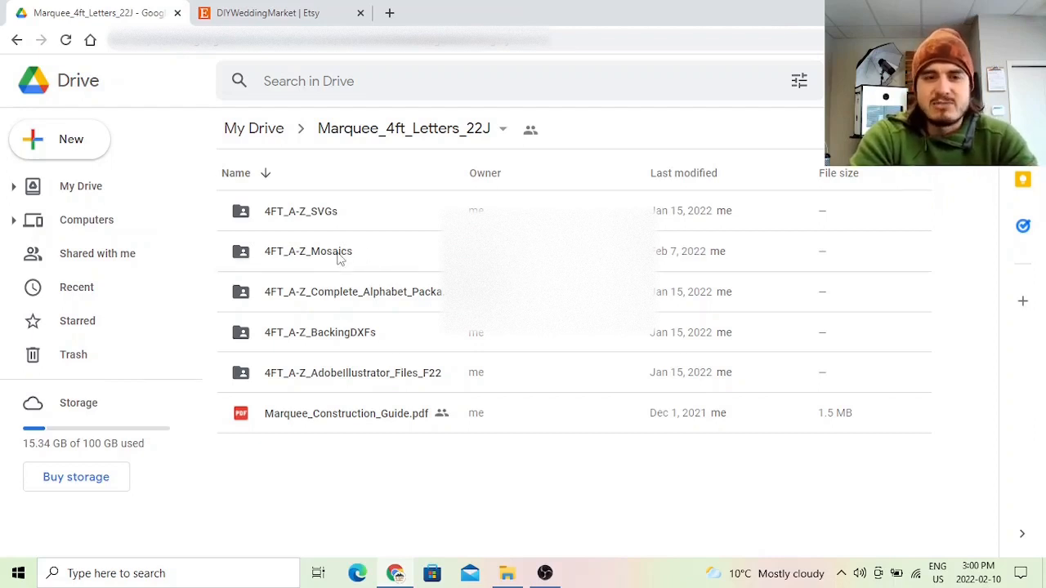
mouse_move(331, 258)
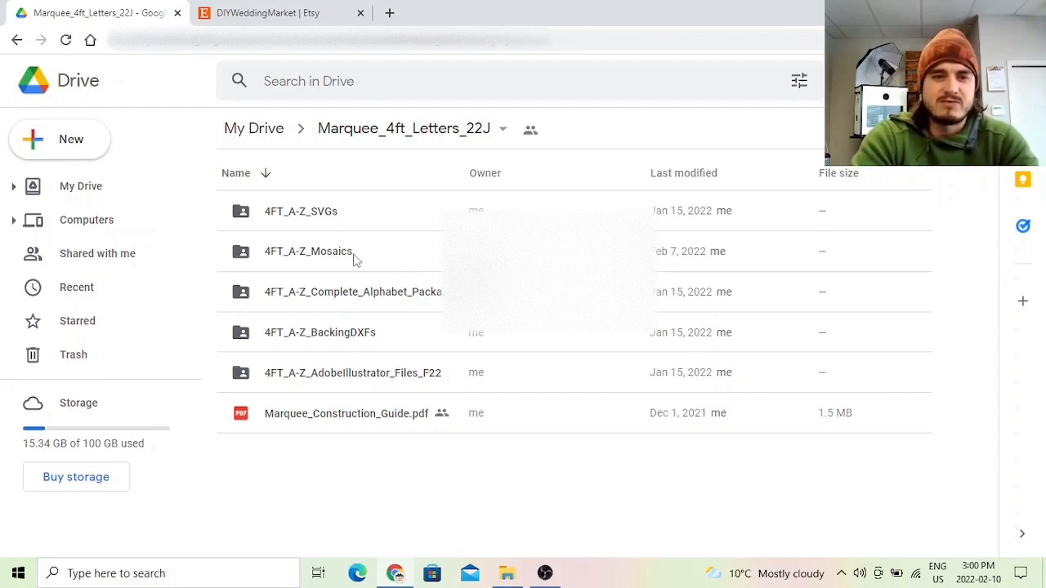
mouse_move(308, 251)
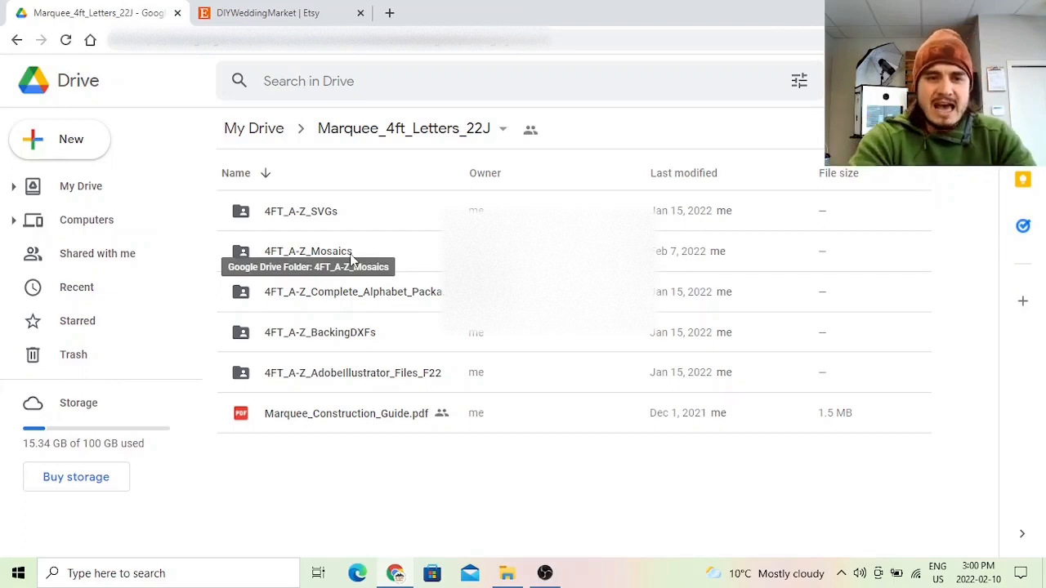
Preview the letter X mosaic template PDF from 4FT_A-Z_Mosaics, then close it.
double_click(308, 251)
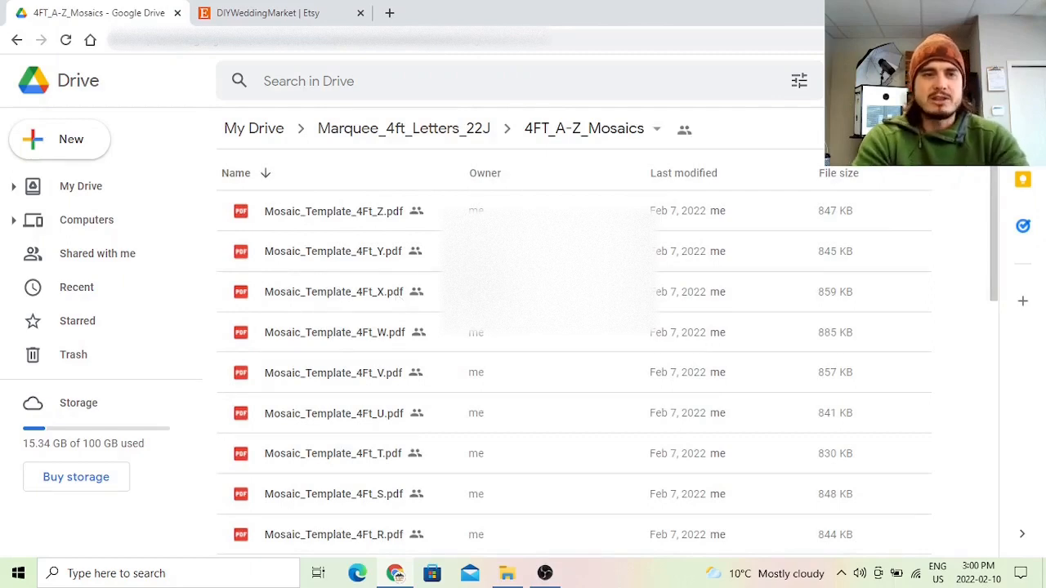
double_click(333, 292)
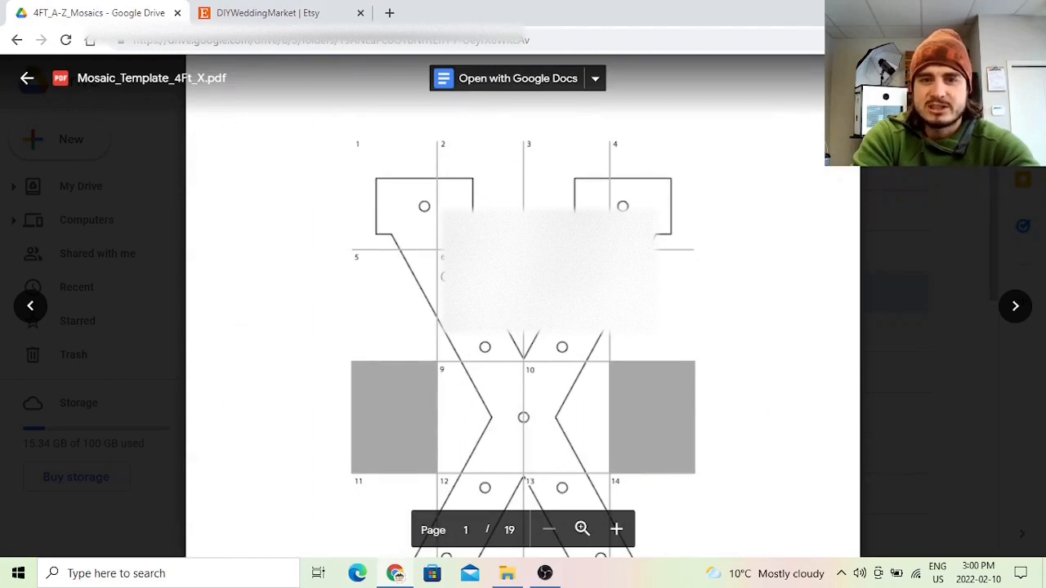
scroll("down", 3)
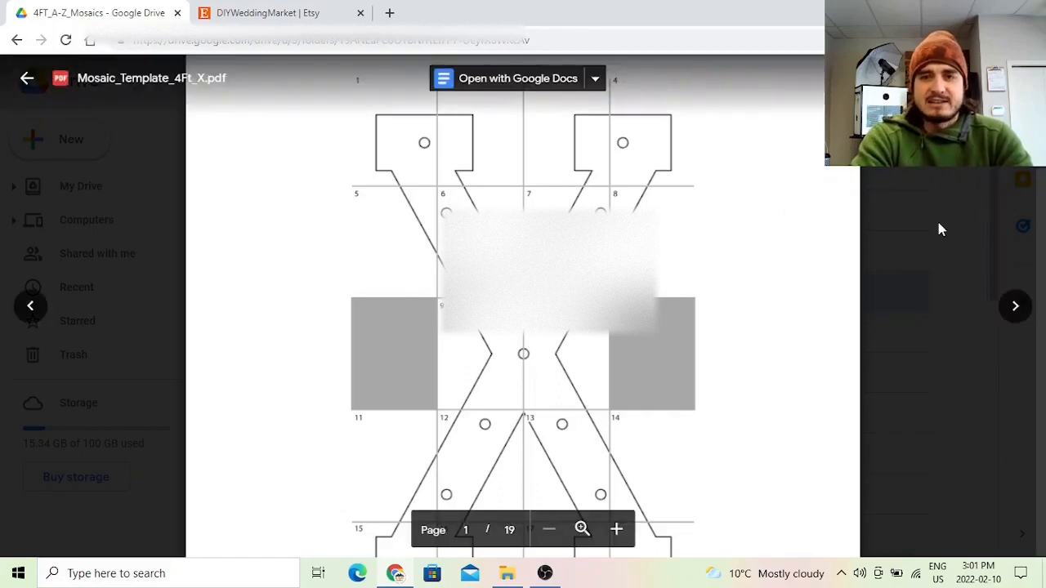
left_click(18, 78)
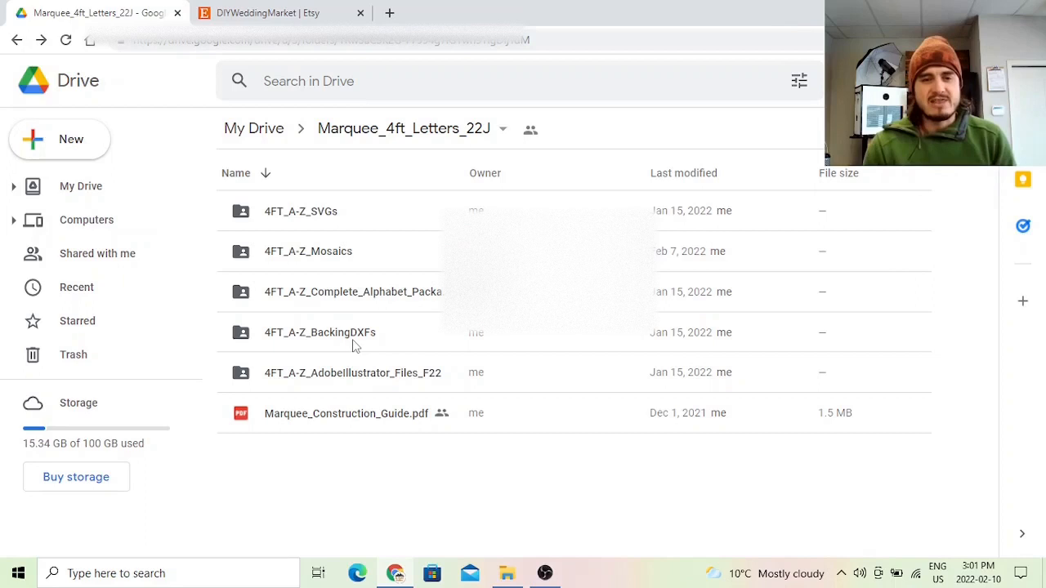
mouse_move(343, 331)
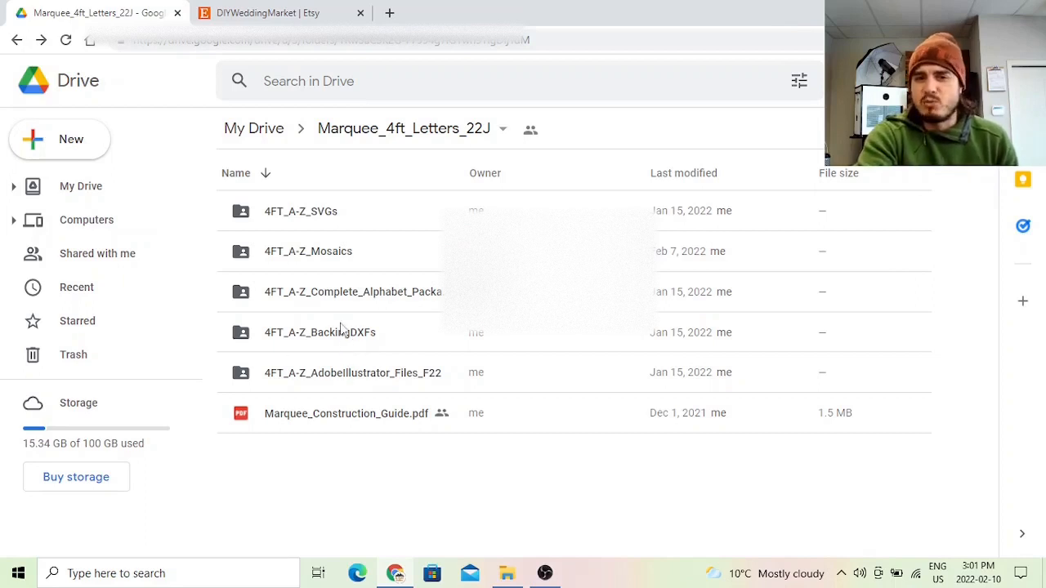
mouse_move(380, 342)
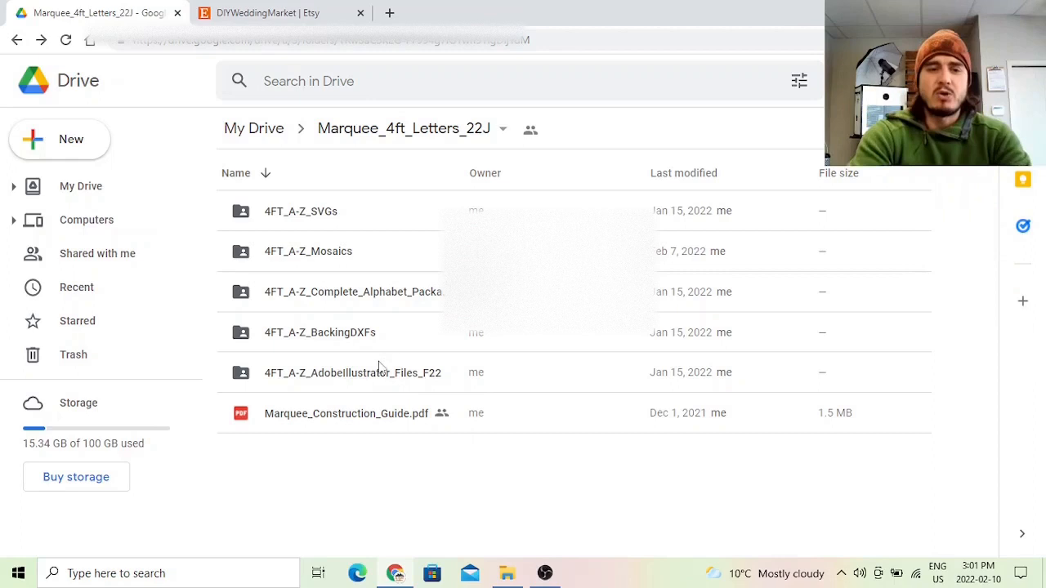
mouse_move(354, 291)
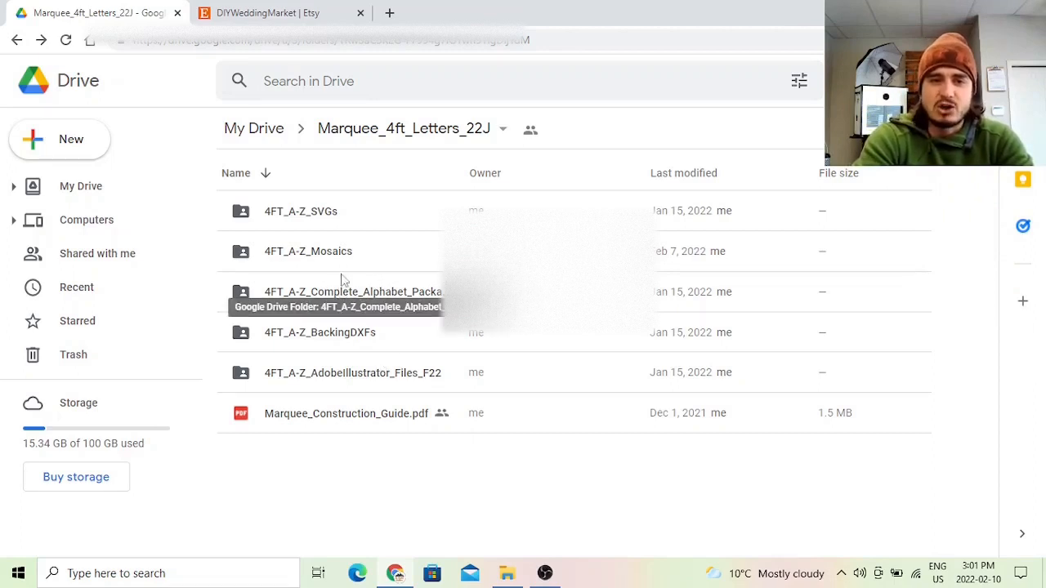
Browse the W4ft folder's W files, including W.svg, W.STEP, W.pdf and W.mp4.
double_click(353, 292)
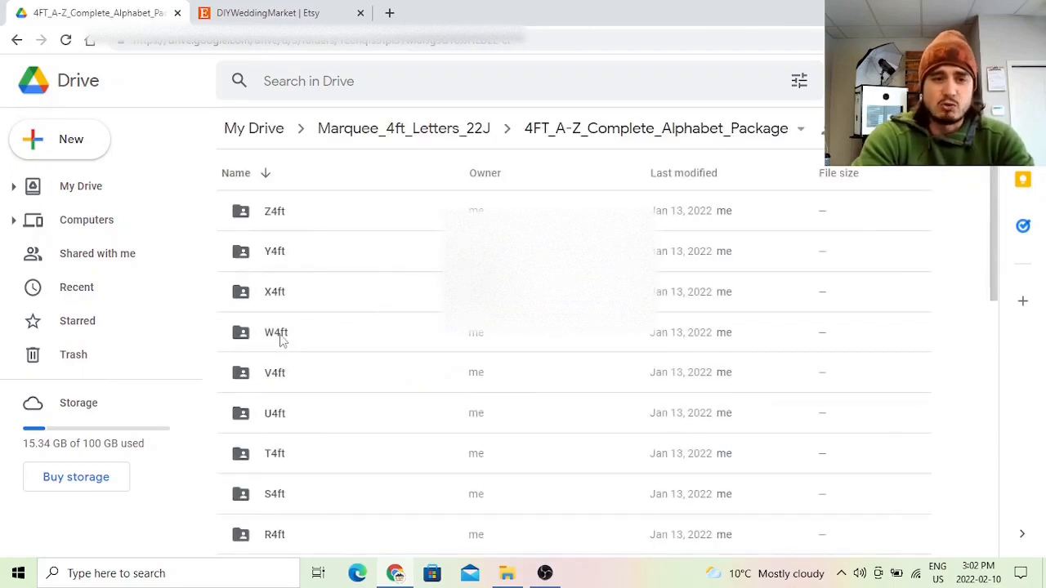
double_click(276, 332)
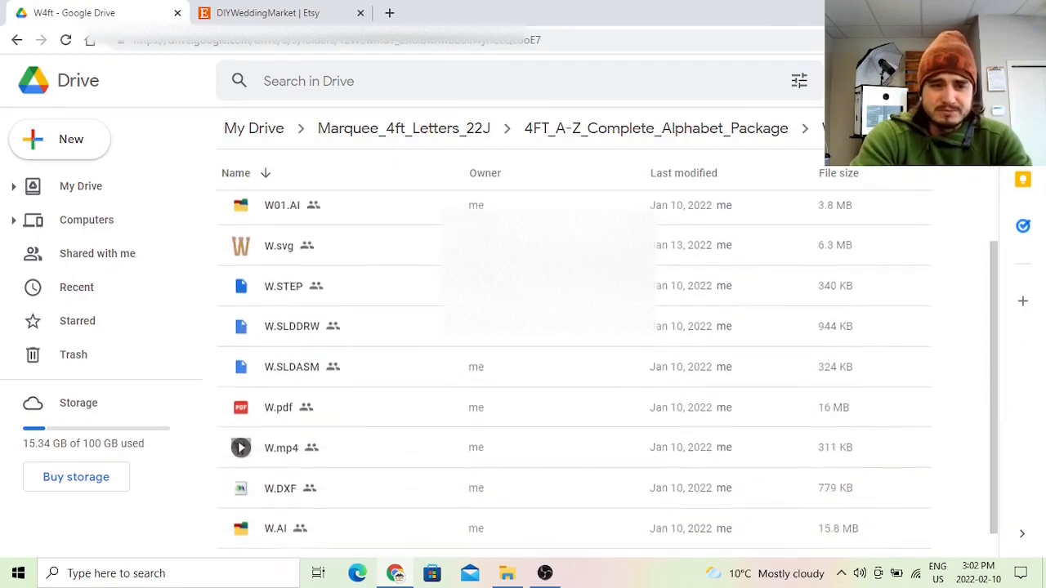
scroll("down", 3)
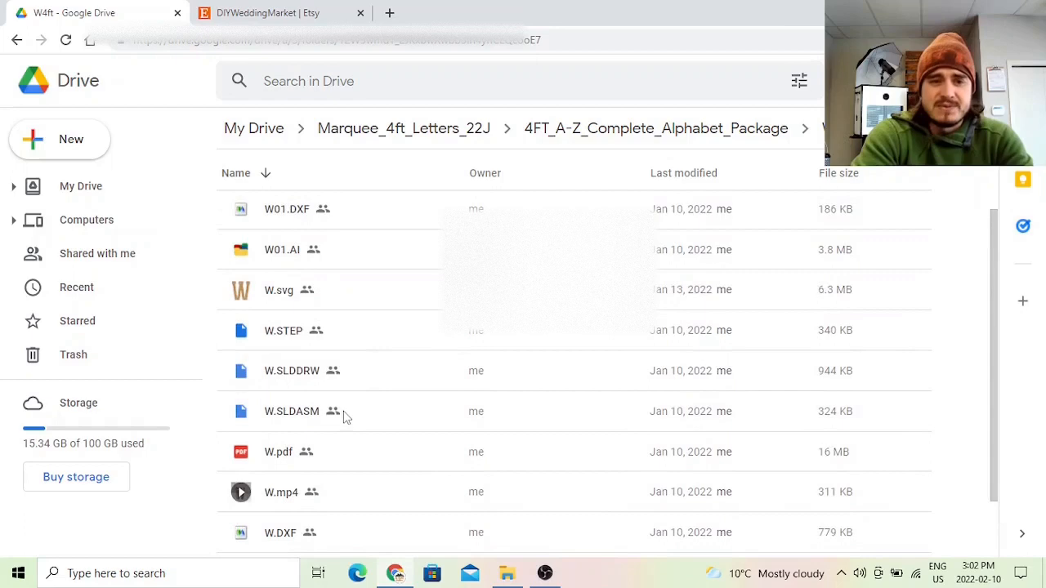
mouse_move(274, 388)
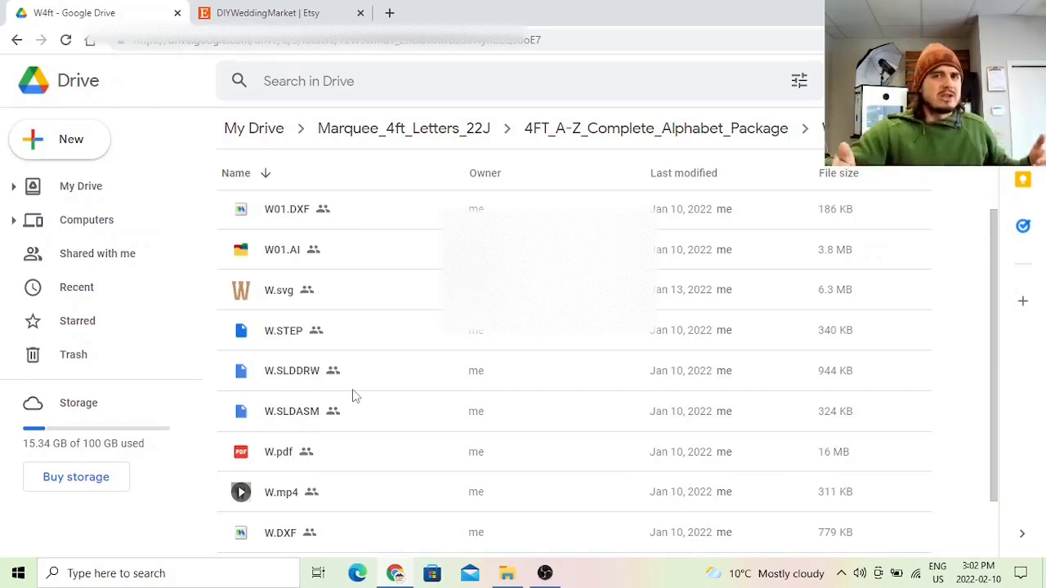
mouse_move(279, 341)
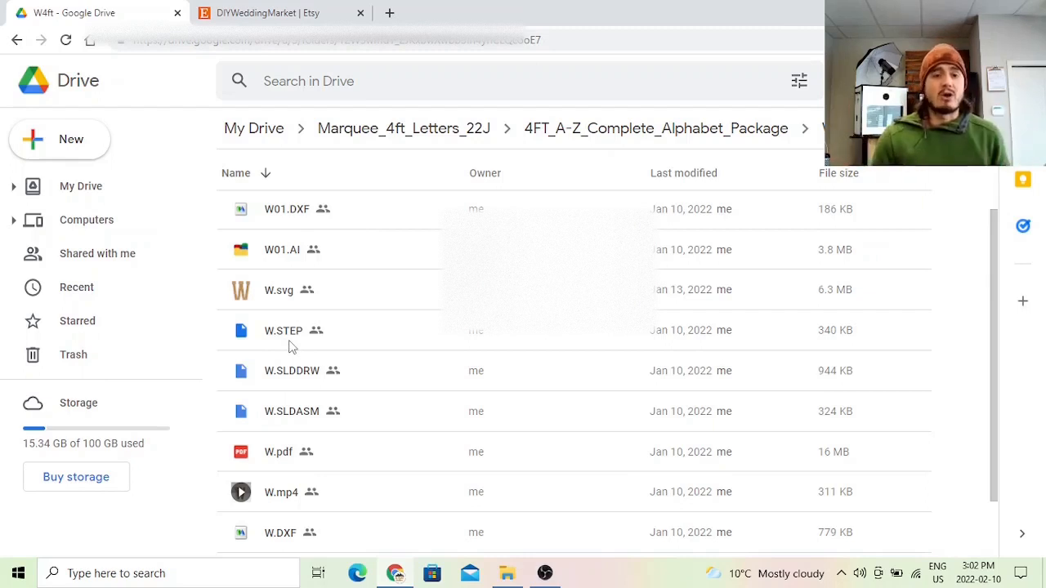
mouse_move(341, 311)
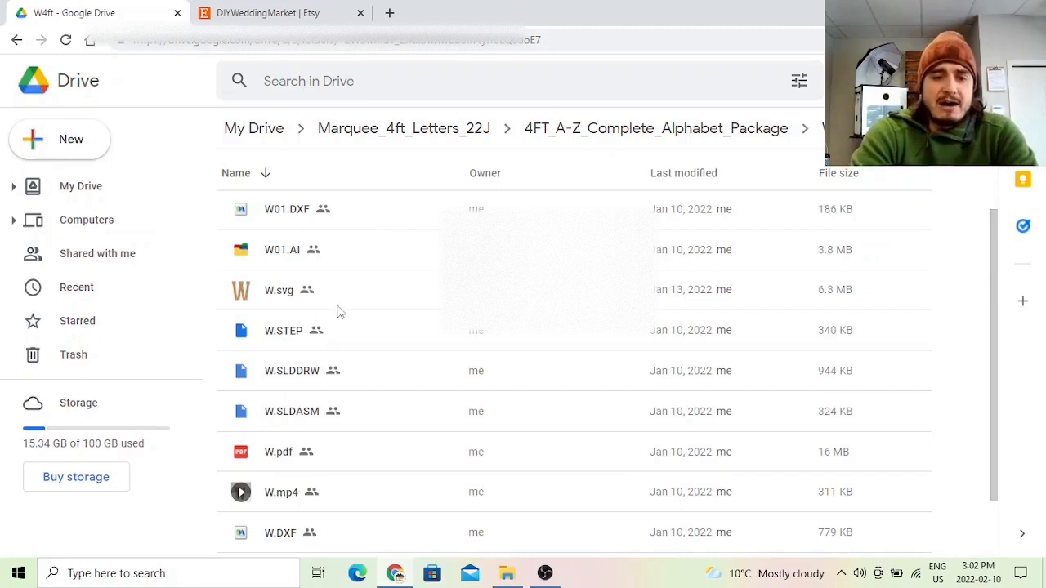
scroll("down", 3)
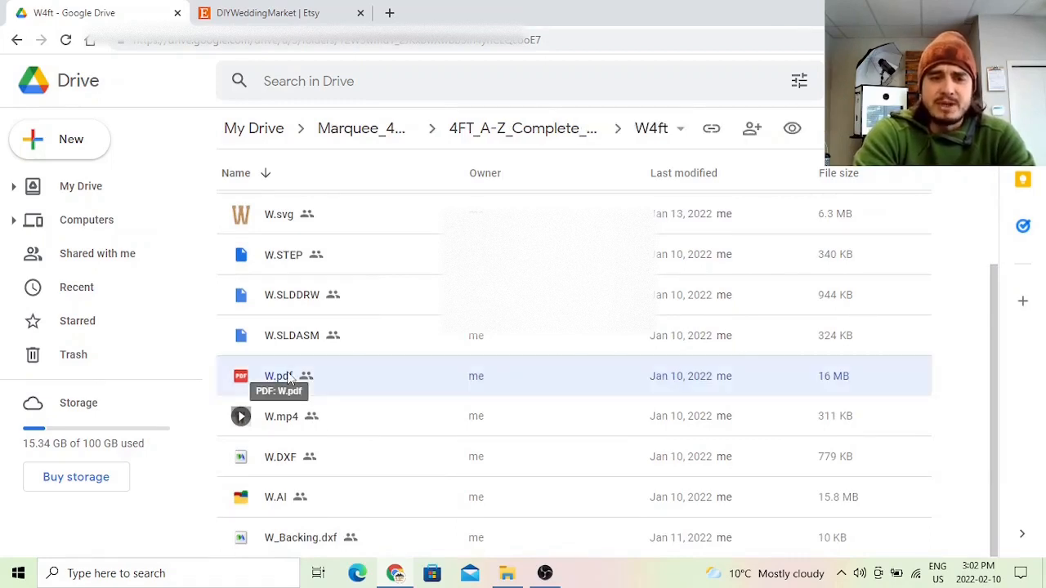
double_click(279, 376)
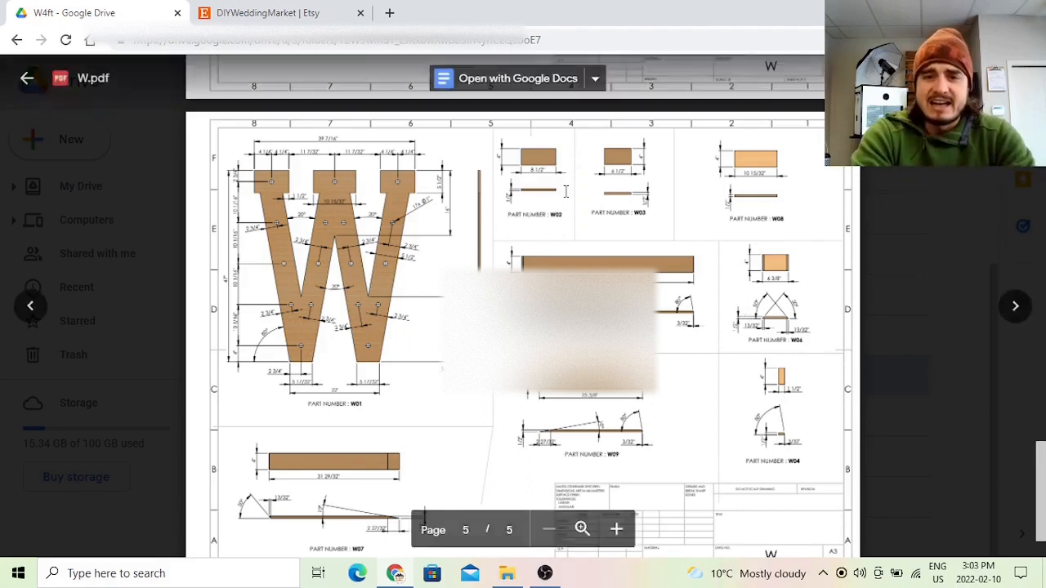
mouse_move(679, 62)
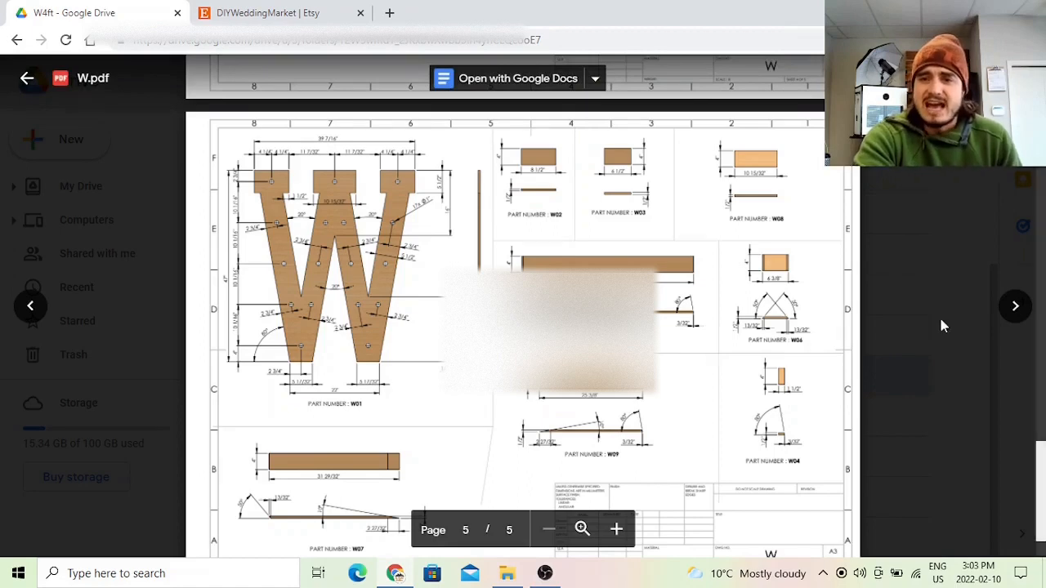
left_click(27, 78)
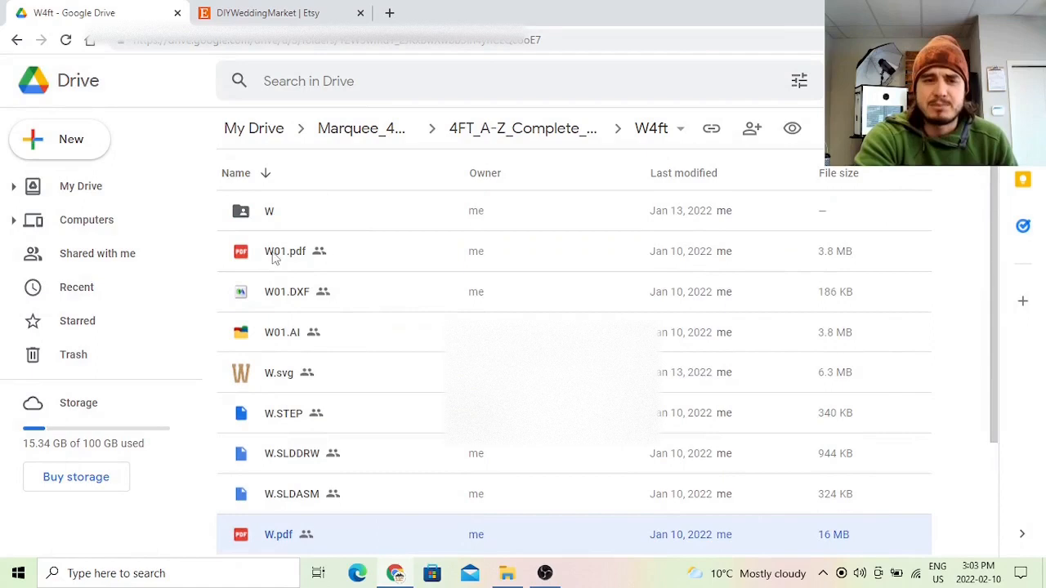
double_click(285, 251)
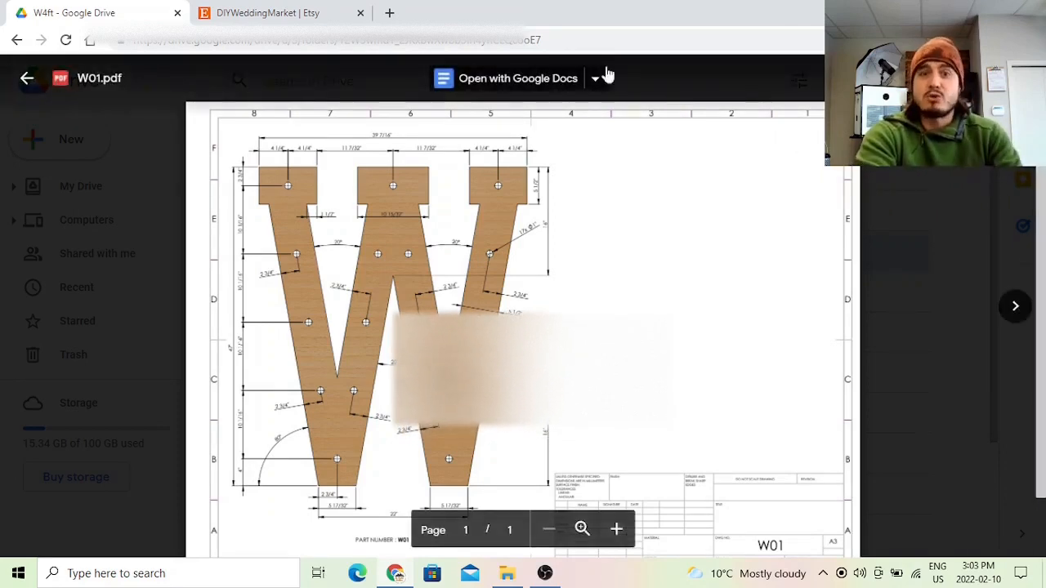
left_click(27, 77)
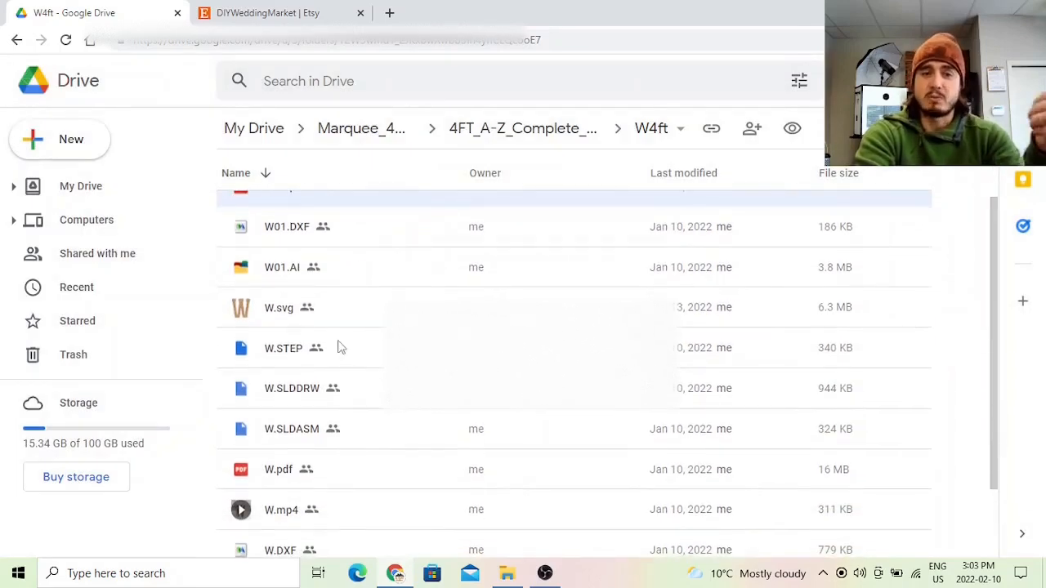
scroll("down", 3)
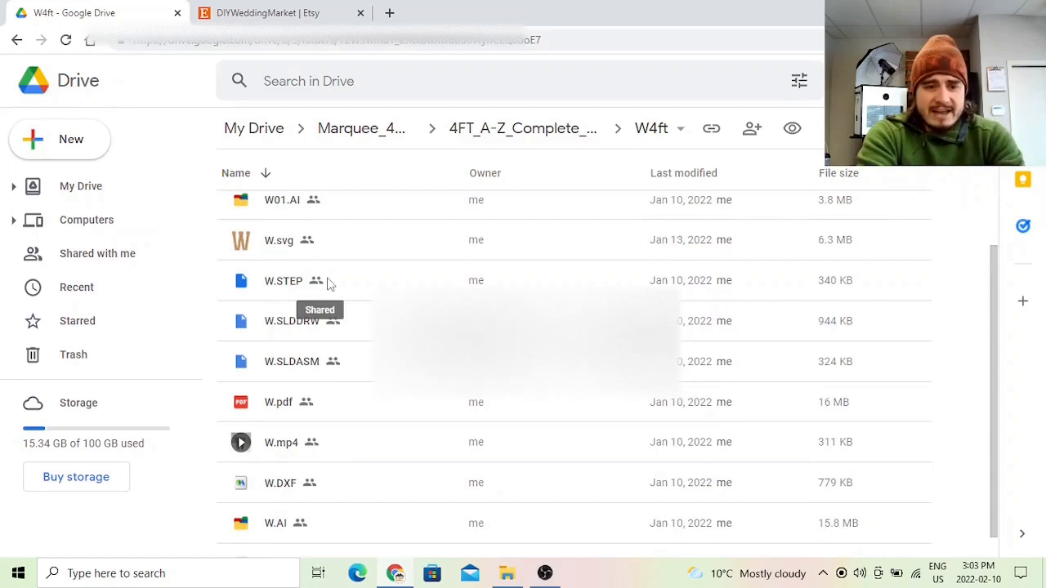
mouse_move(317, 240)
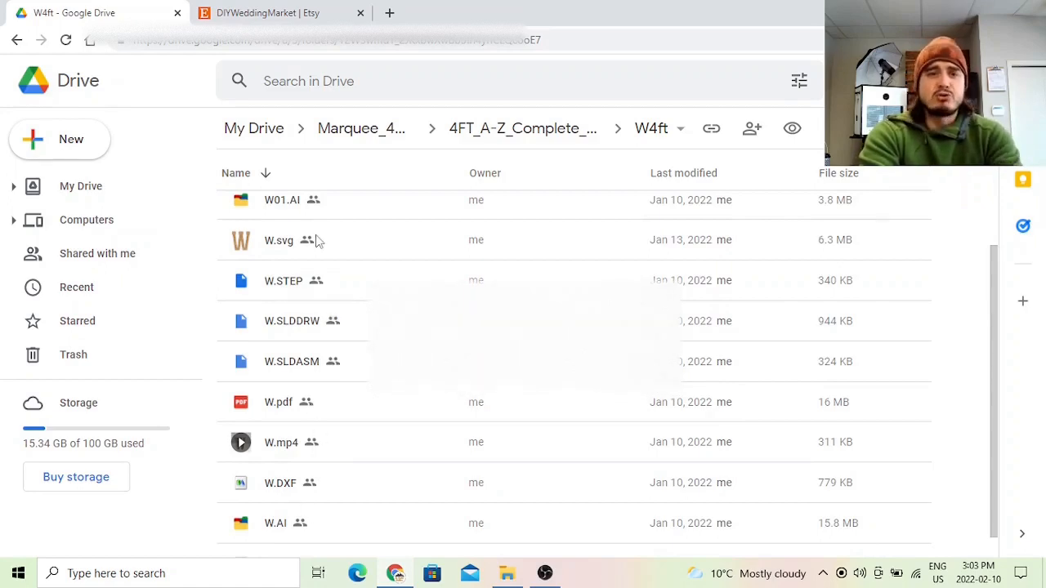
mouse_move(307, 239)
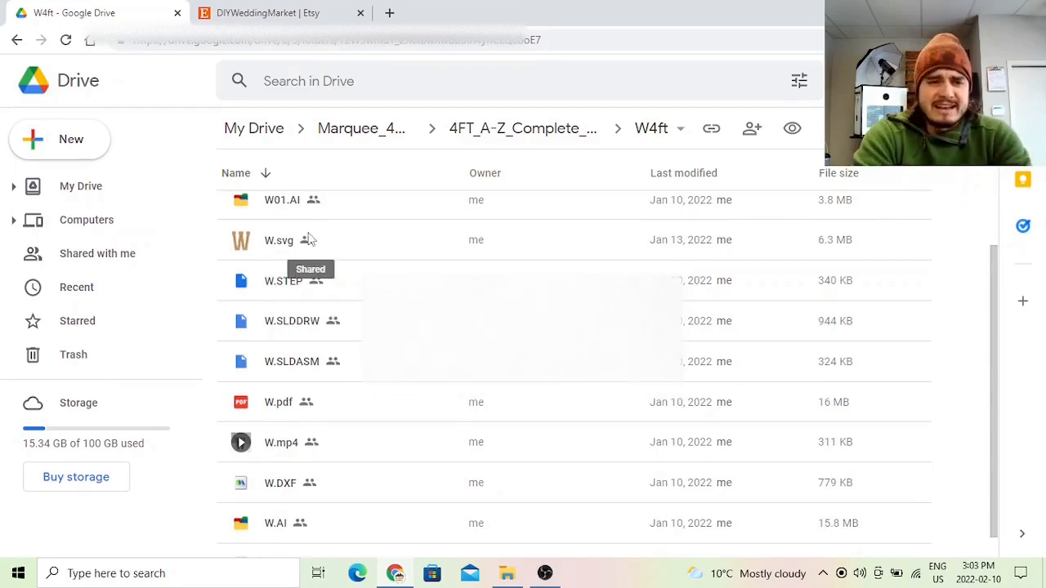
mouse_move(286, 238)
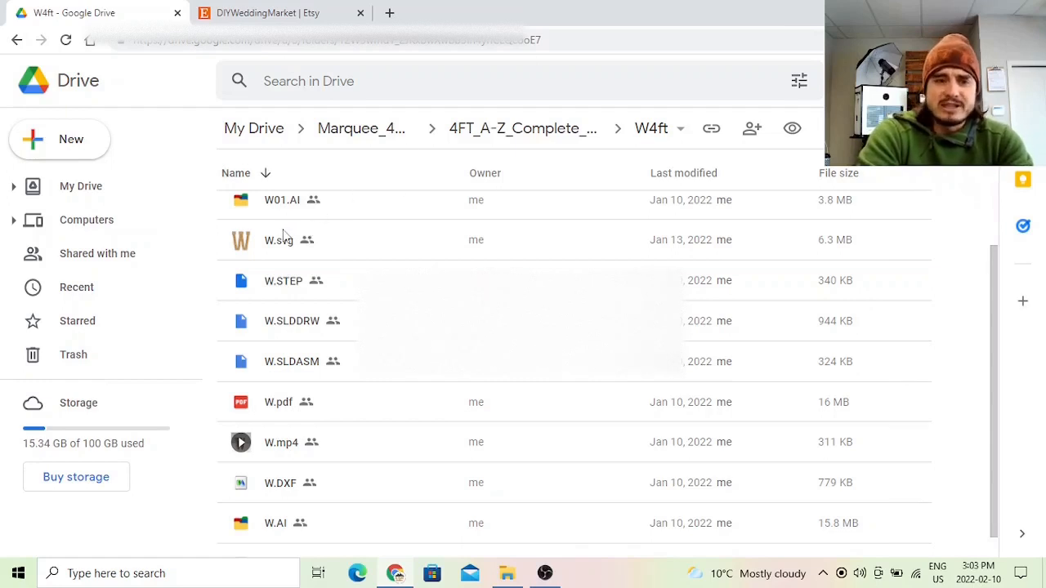
right_click(278, 239)
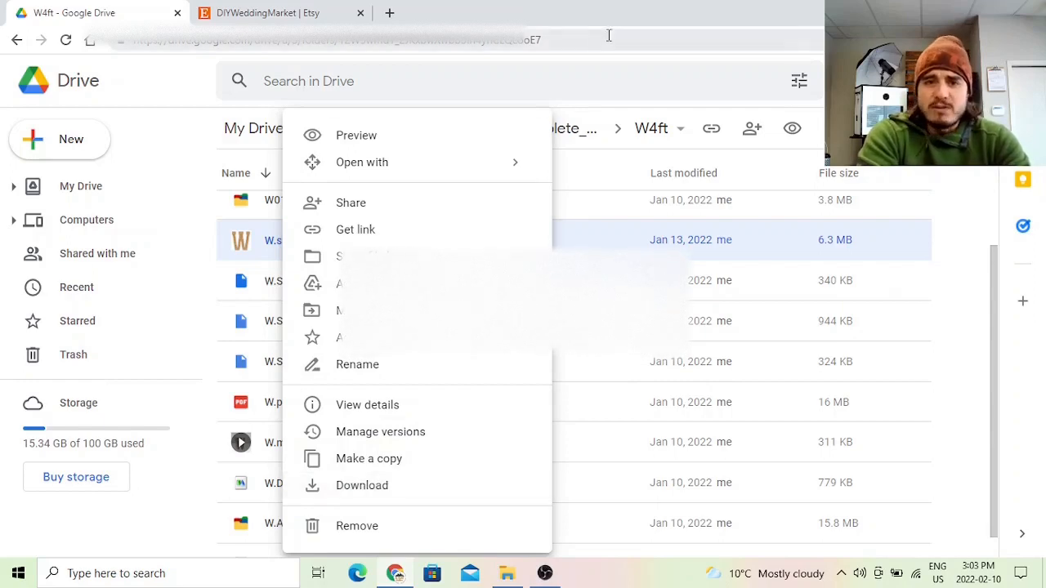
left_click(597, 97)
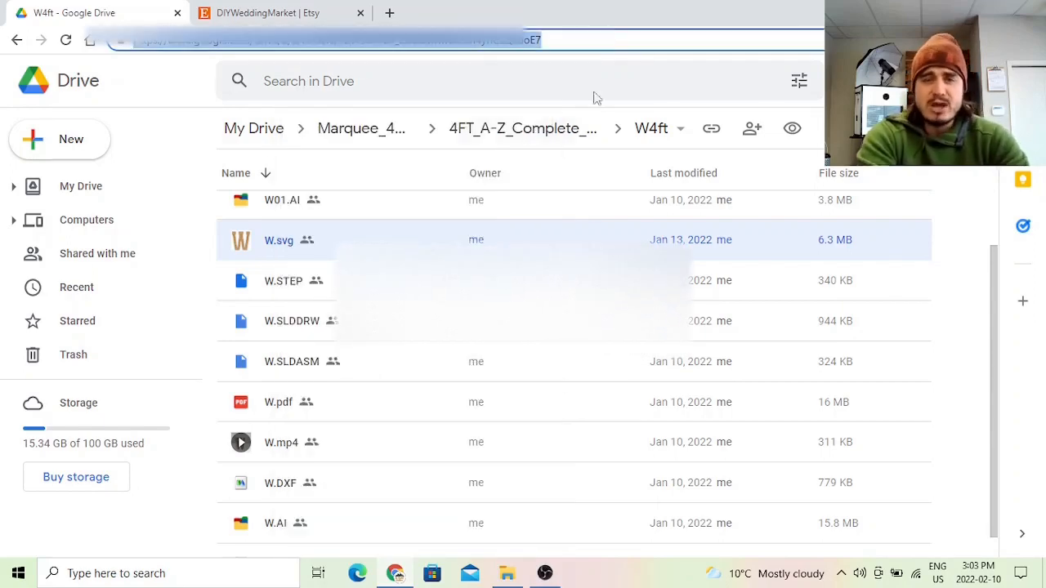